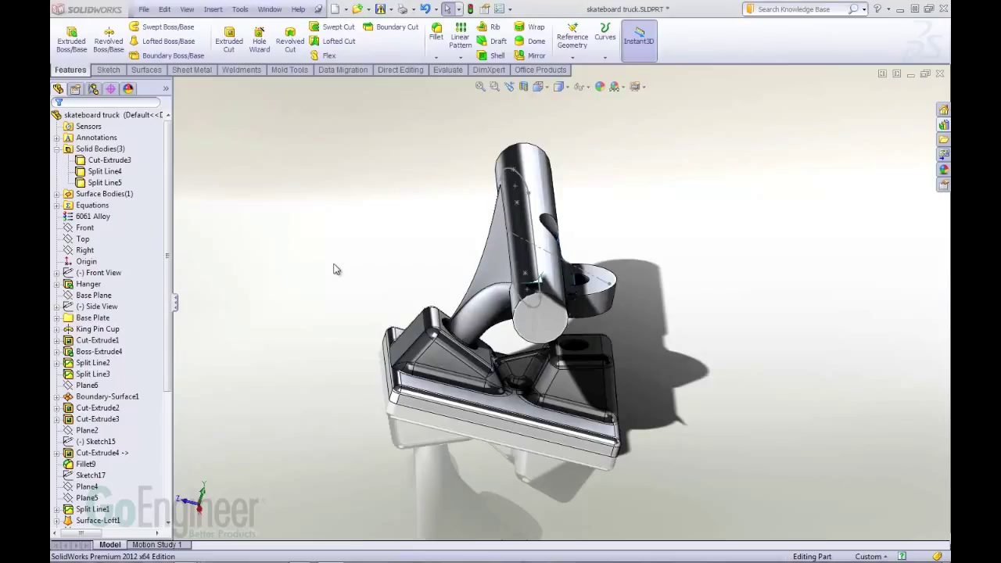
pyautogui.moveTo(359, 13)
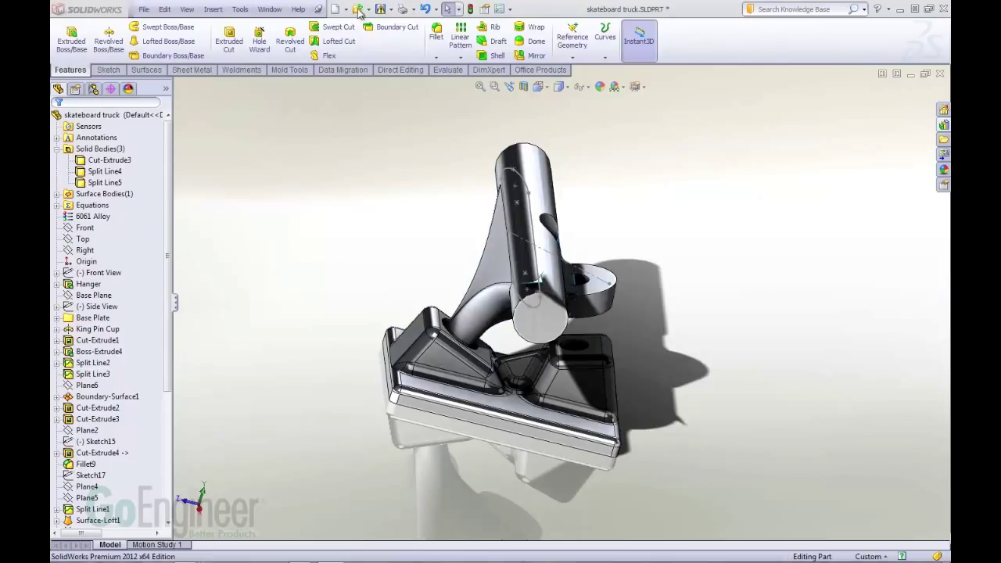
# Open SolidWorks' Open dialog on the Training folder from the standard toolbar
pyautogui.click(358, 8)
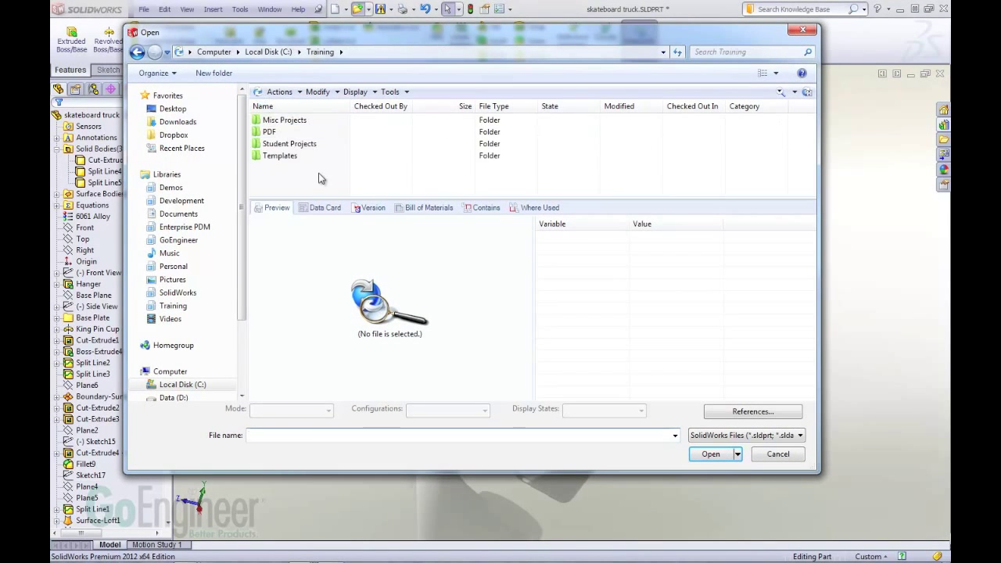
# Enter the Misc Projects folder and run a vault file-name search for 'leg'
pyautogui.click(284, 120)
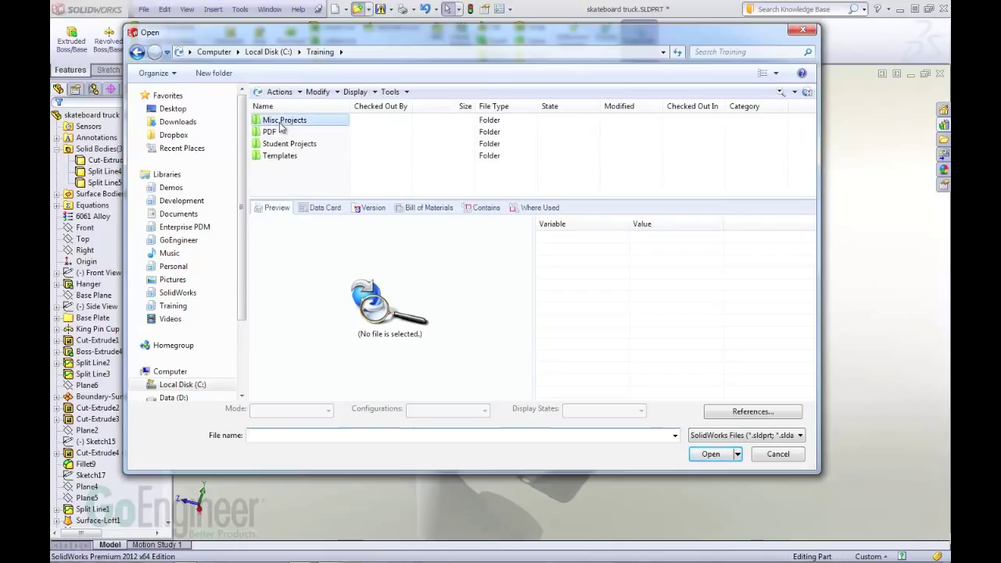
pyautogui.doubleClick(284, 120)
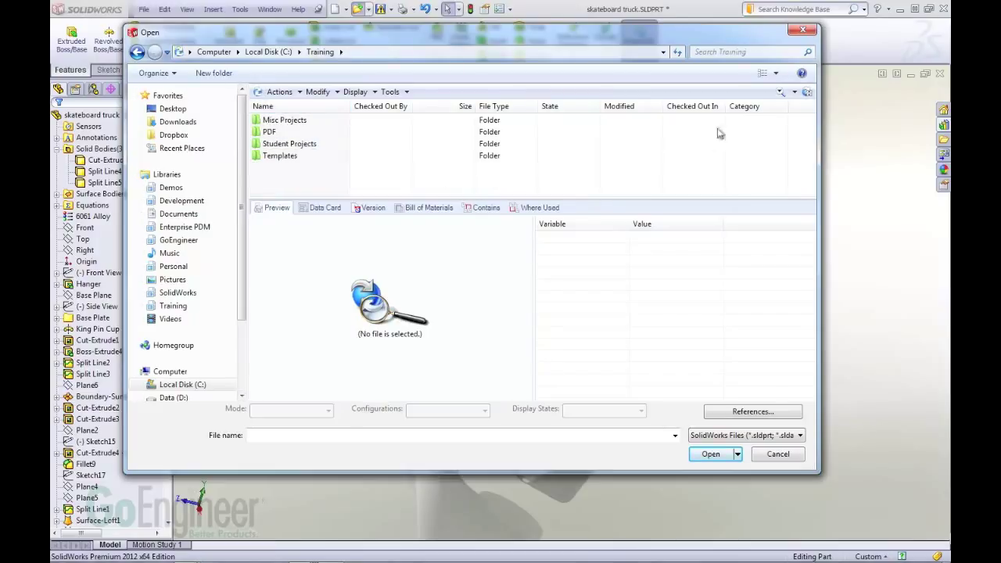
pyautogui.moveTo(782, 96)
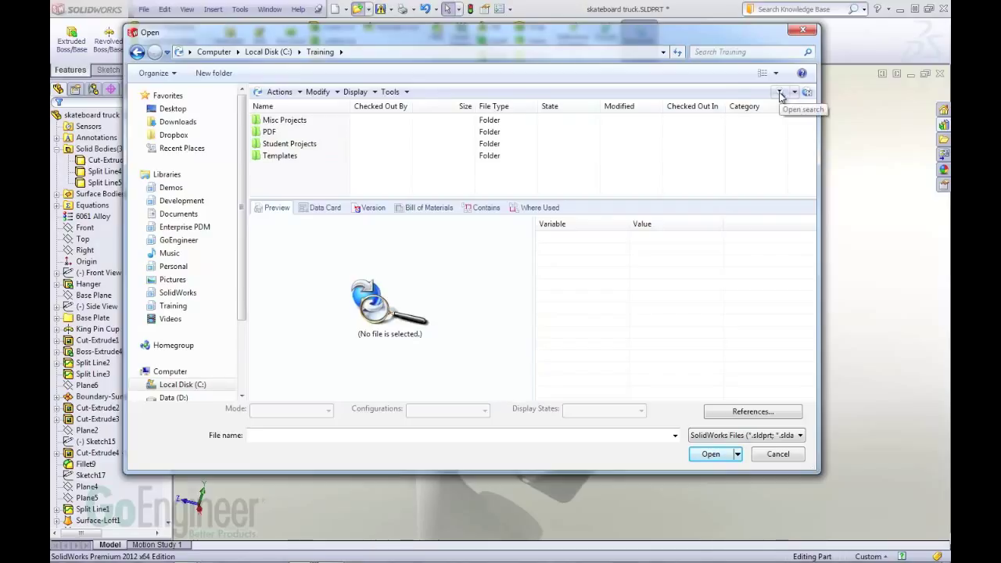
pyautogui.click(780, 92)
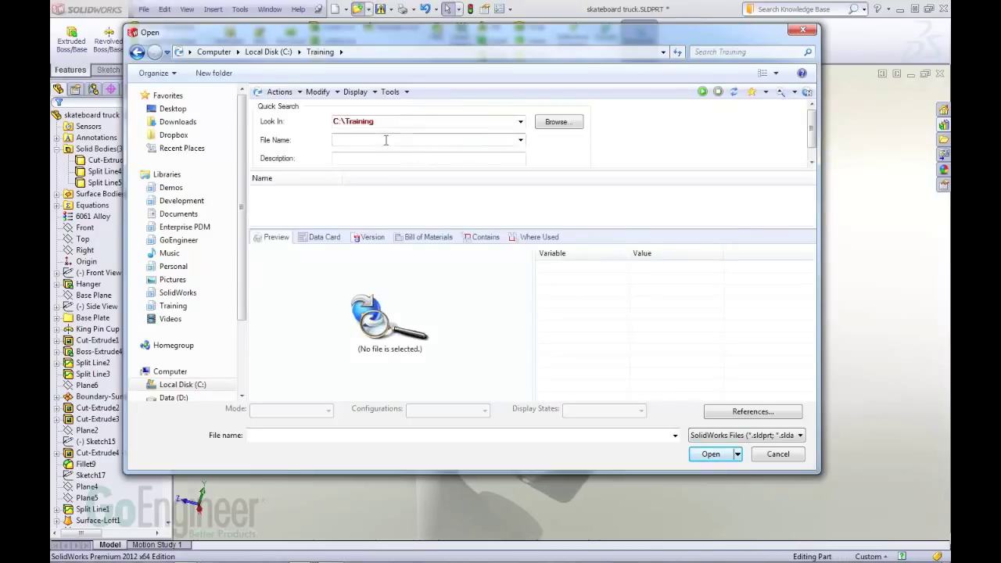
pyautogui.write('leg')
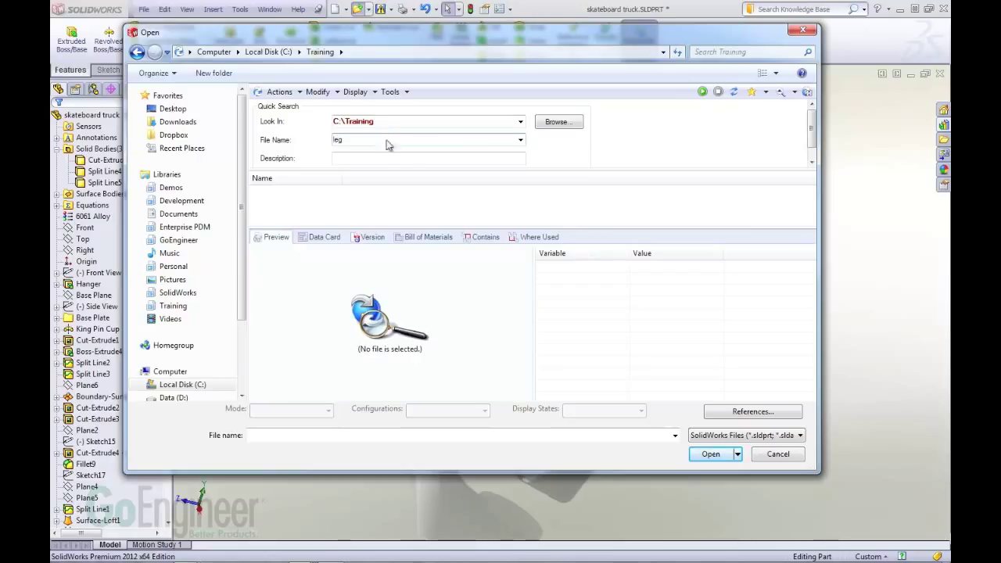
pyautogui.click(703, 92)
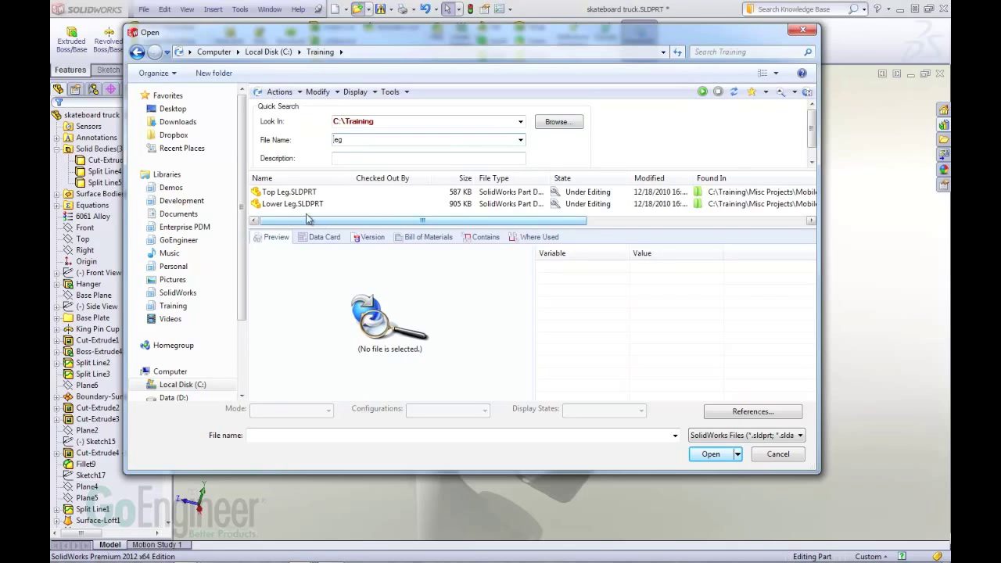
# Compare the Top Leg and Lower Leg previews, then open the Extra Wide Fold Nose Truck assembly
pyautogui.click(293, 192)
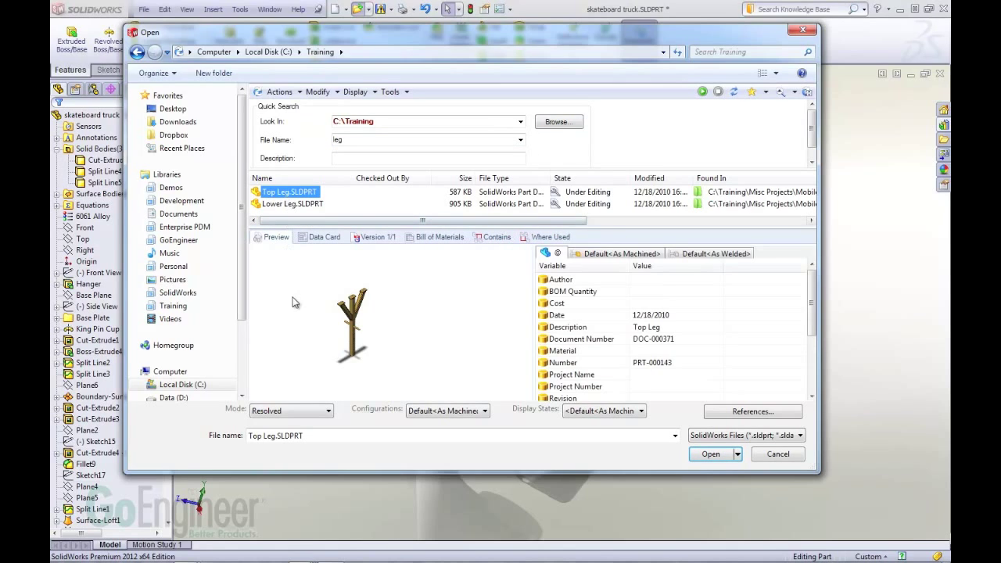
pyautogui.click(293, 203)
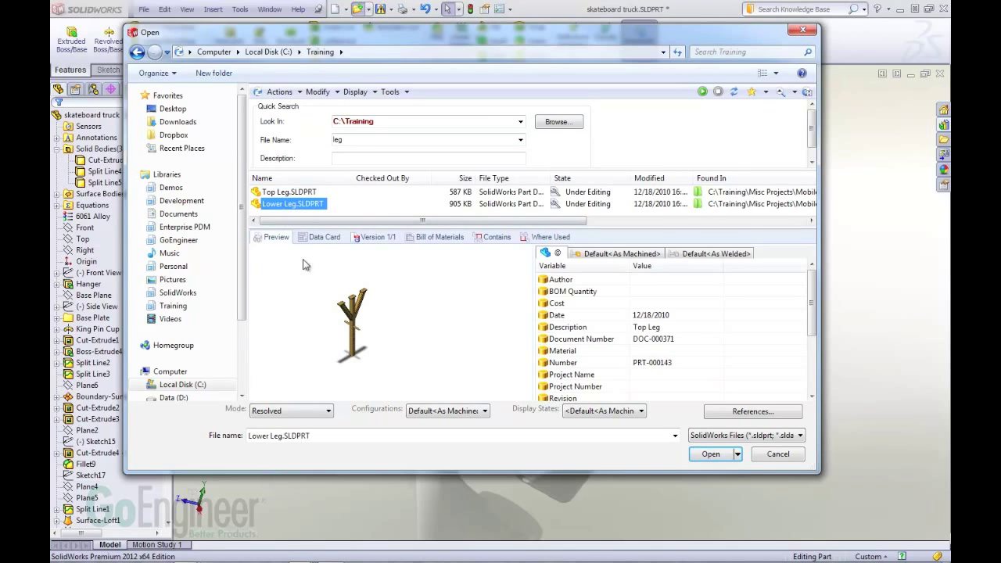
pyautogui.click(292, 191)
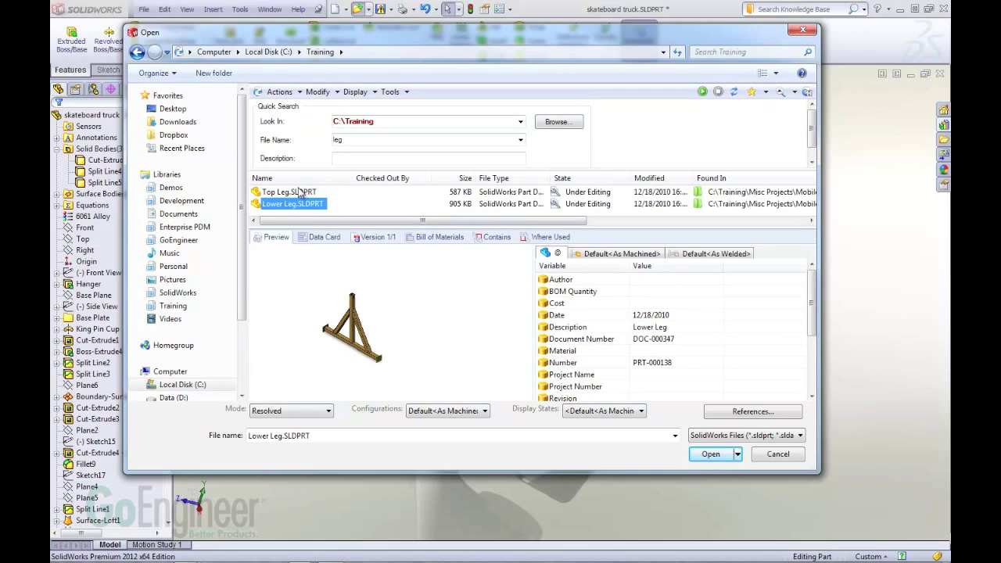
pyautogui.click(290, 192)
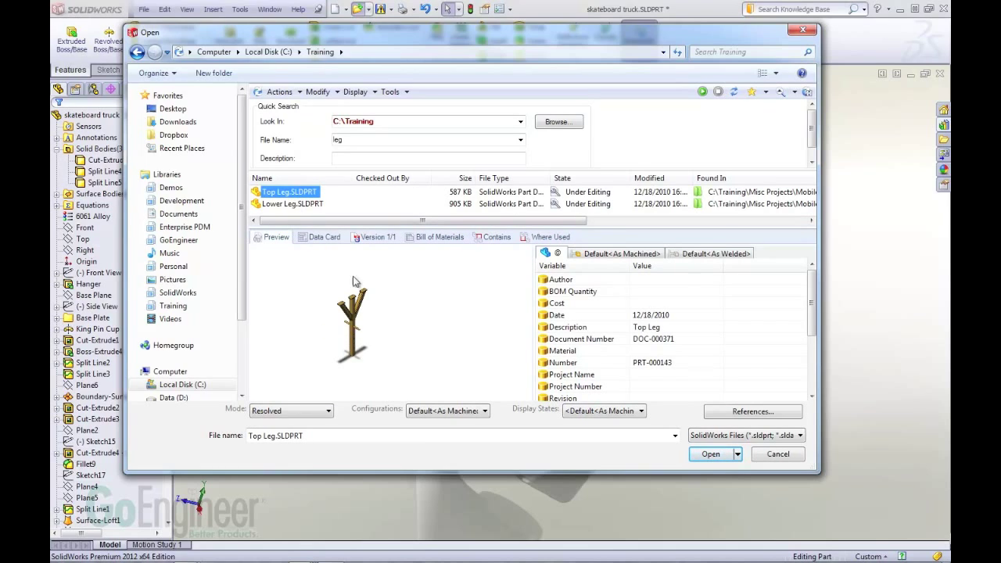
pyautogui.moveTo(682, 469)
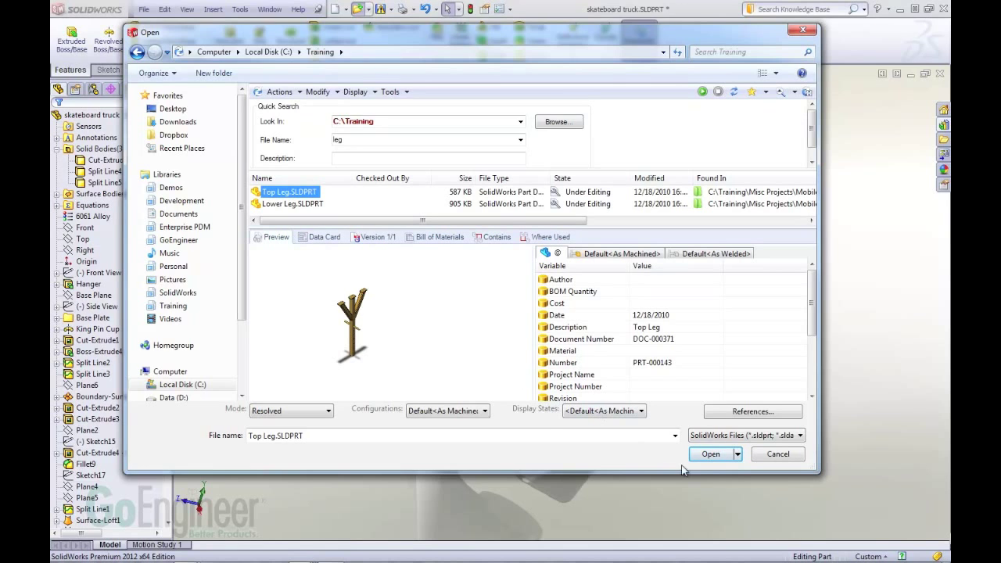
pyautogui.click(711, 454)
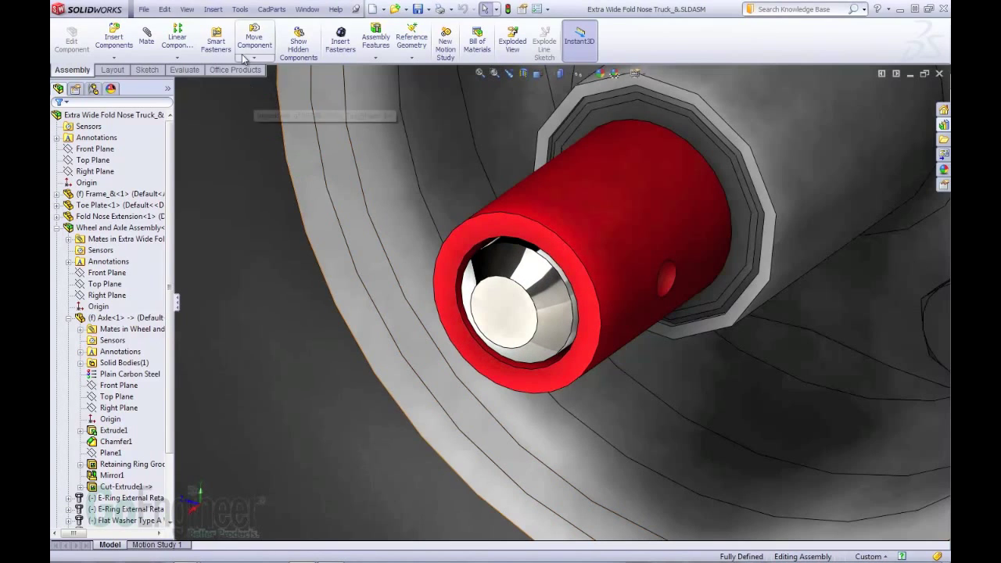
pyautogui.moveTo(113, 39)
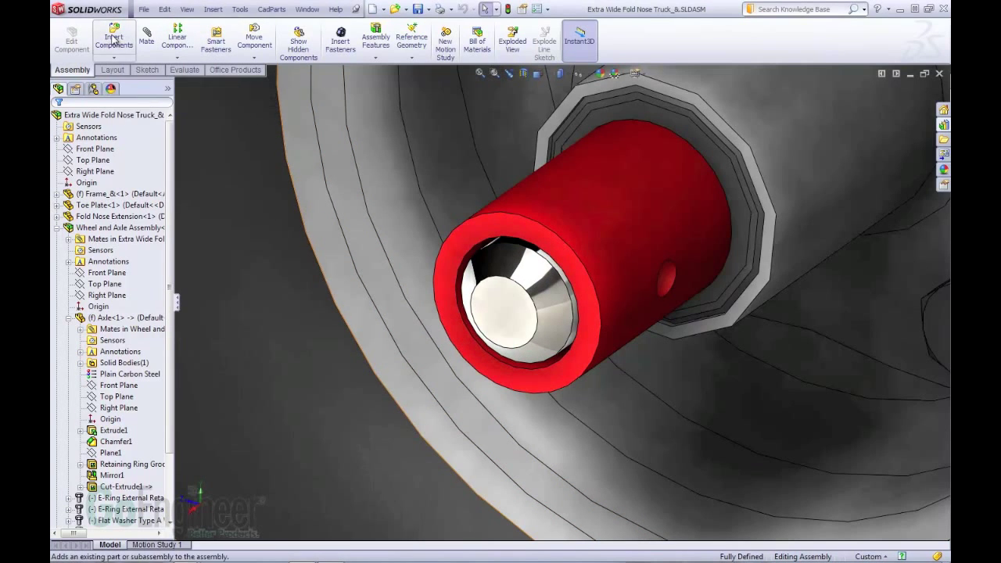
# Search the vault for 'COTTER', check the cotter pin's data card, and open it for insertion
pyautogui.click(113, 37)
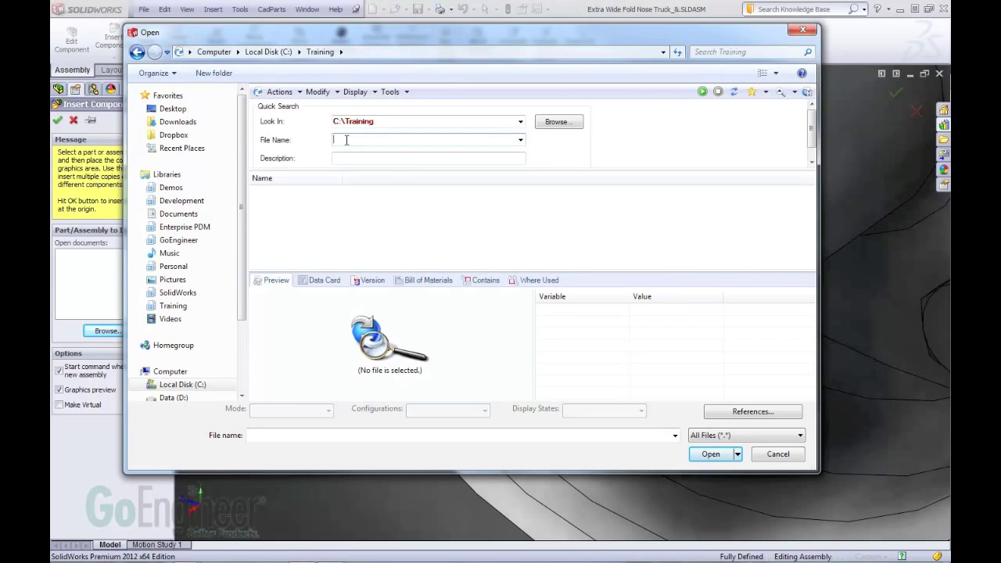
pyautogui.write('COTTER')
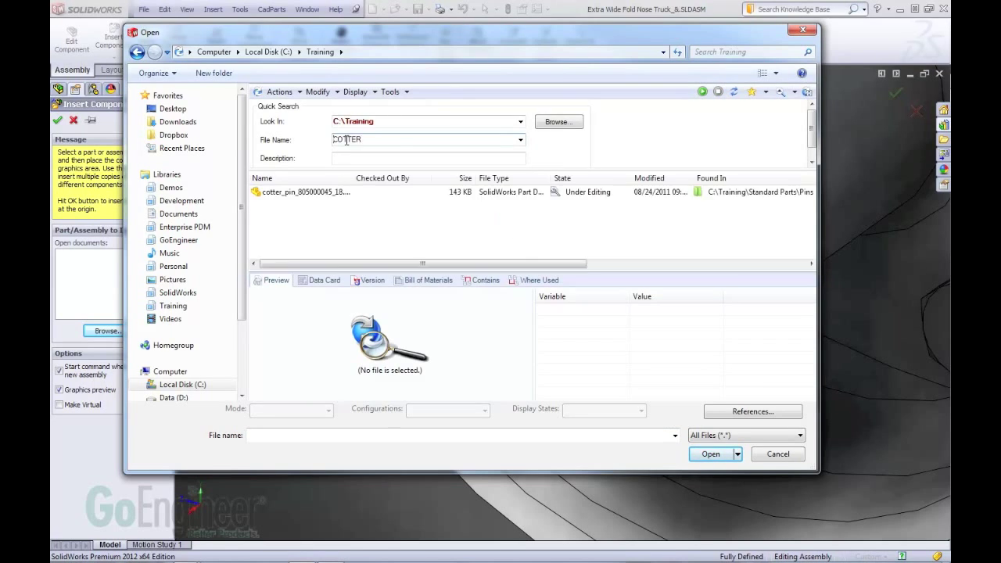
pyautogui.click(305, 192)
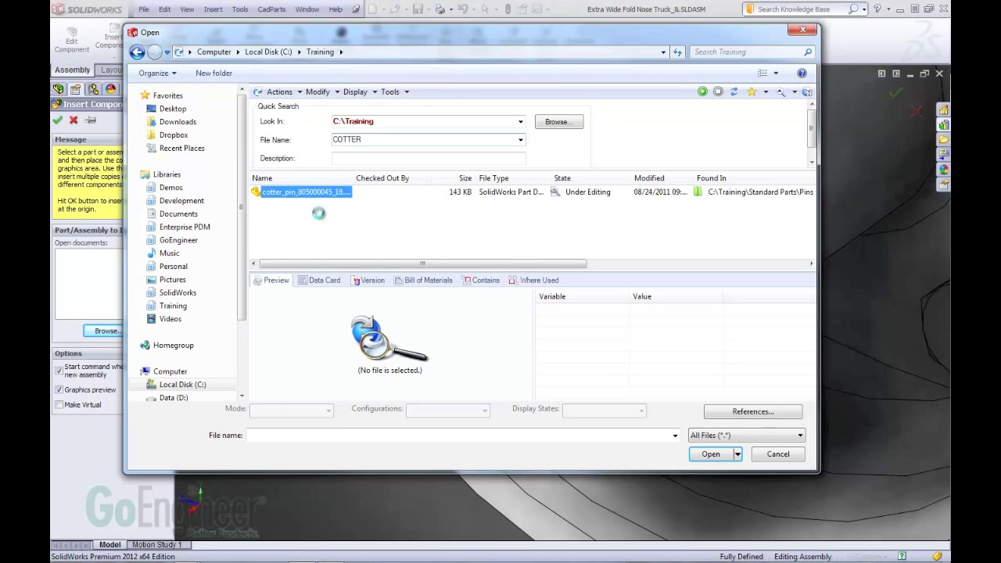
pyautogui.click(305, 191)
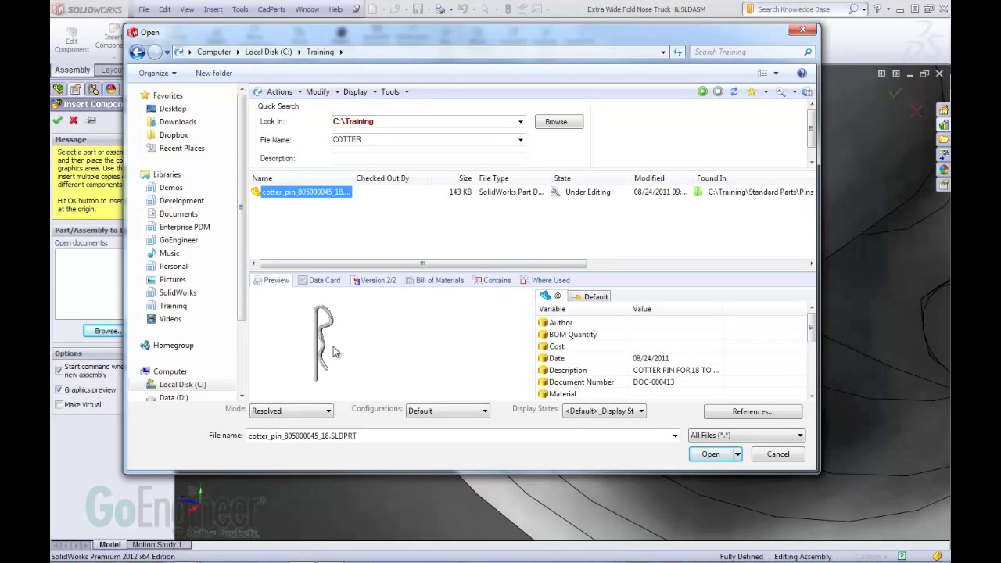
pyautogui.click(323, 280)
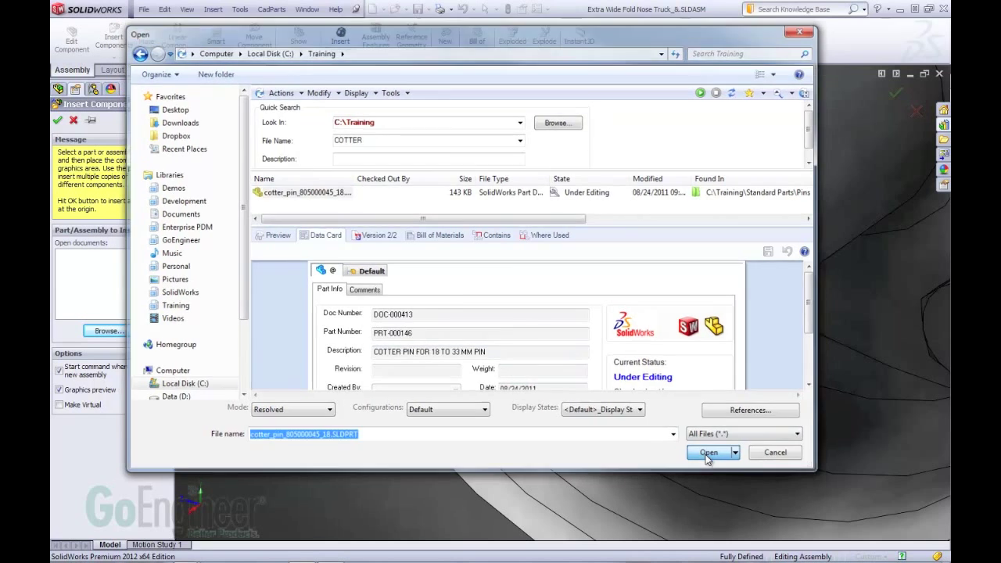
pyautogui.click(708, 452)
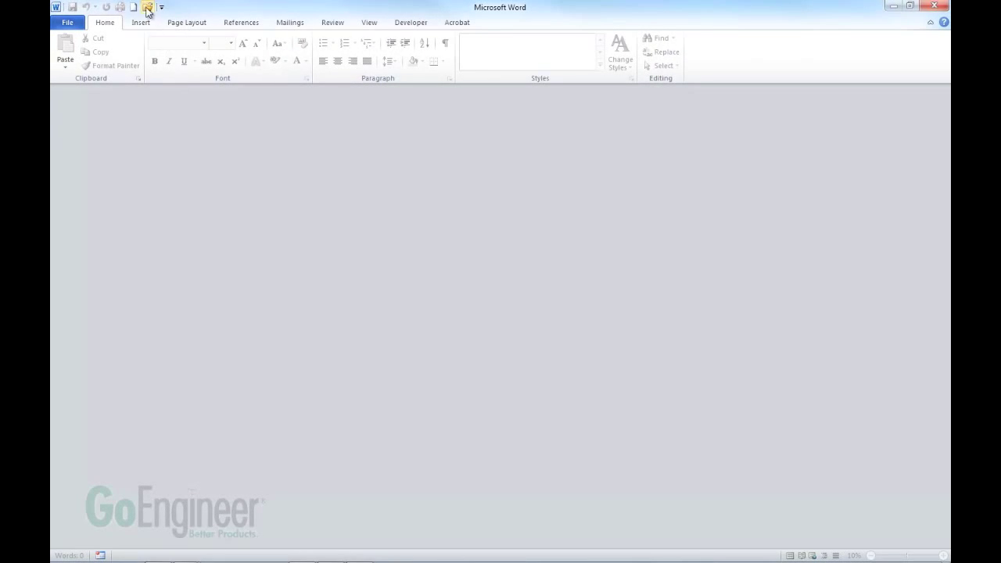
# From Word's Training folder, search the vault for 'geneva', preview Geneva Gear.doc, and open it
pyautogui.click(148, 6)
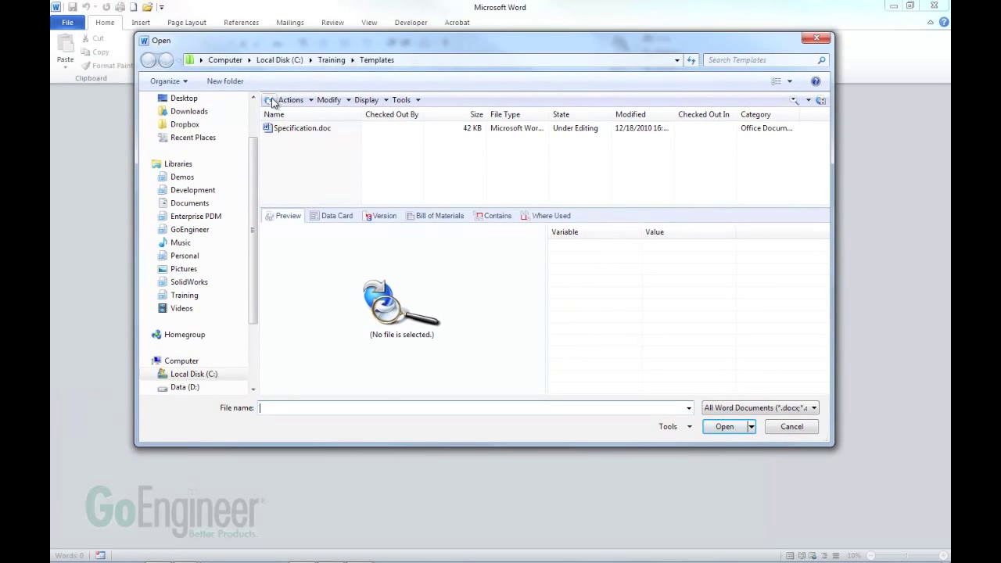
pyautogui.click(149, 59)
pyautogui.write('general')
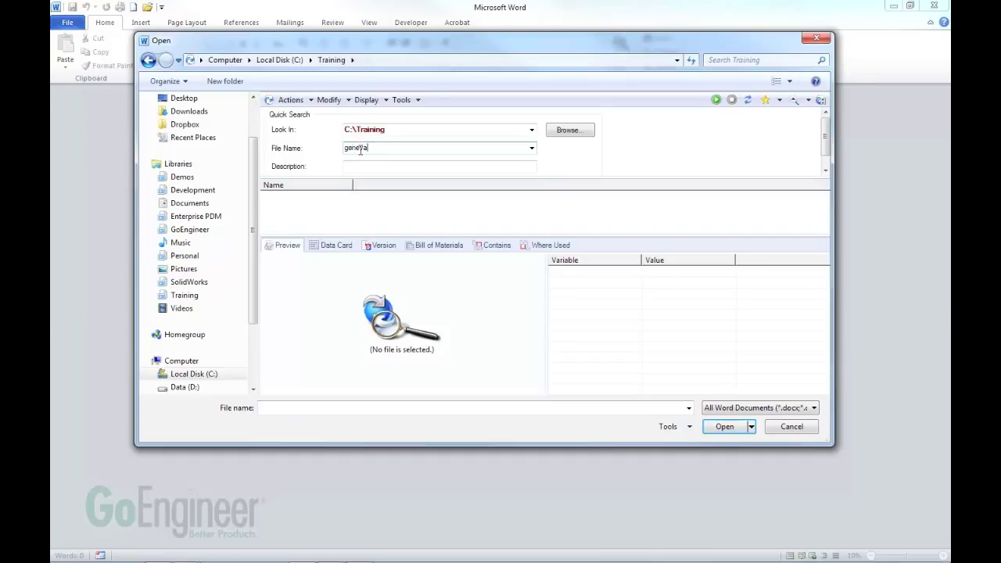
pyautogui.click(301, 197)
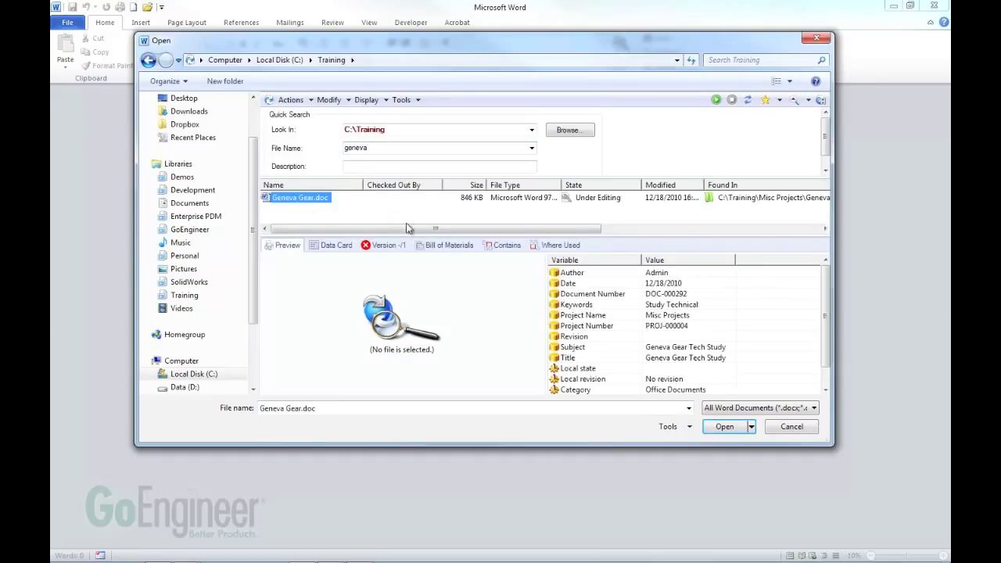
pyautogui.click(287, 245)
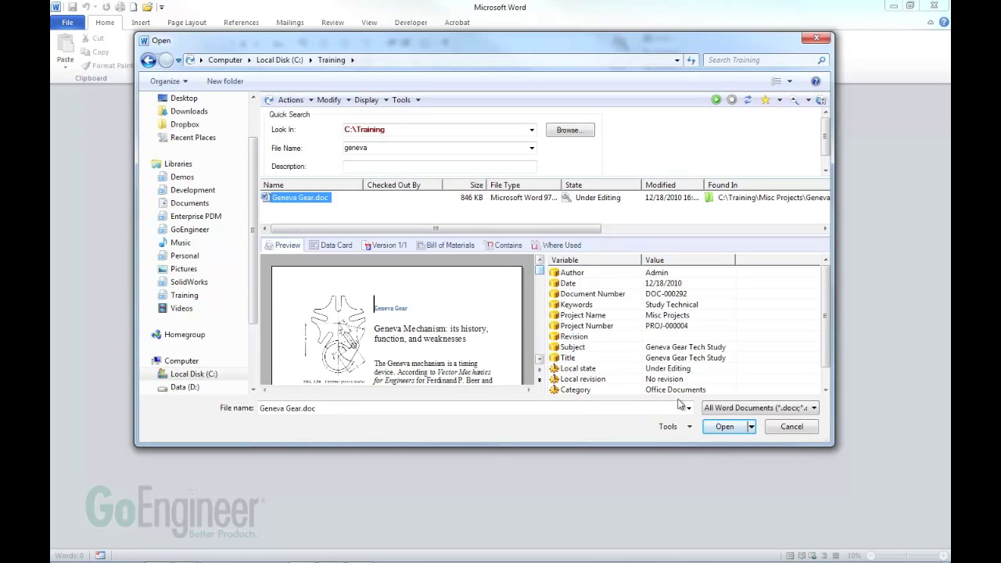
pyautogui.click(724, 427)
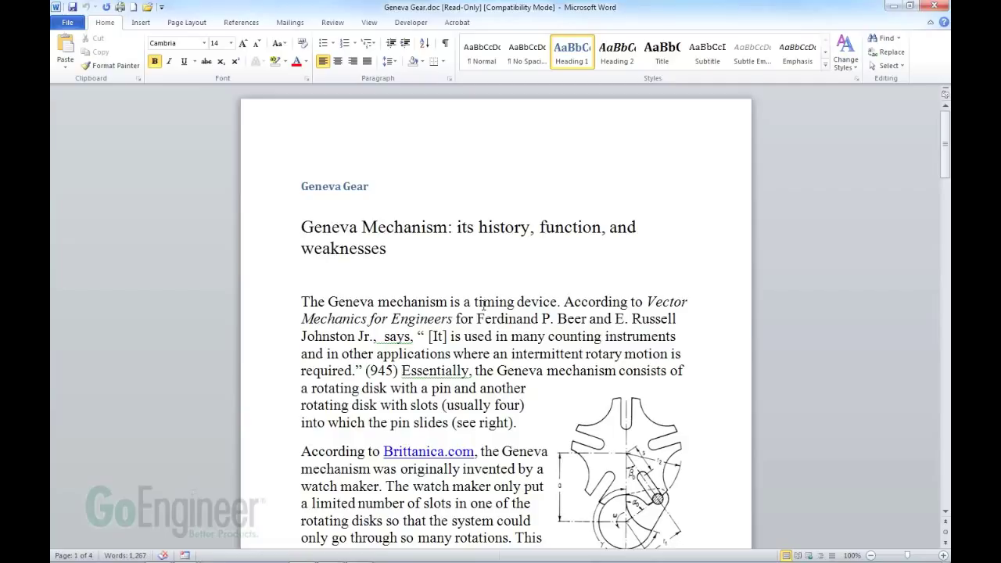
pyautogui.moveTo(483, 305)
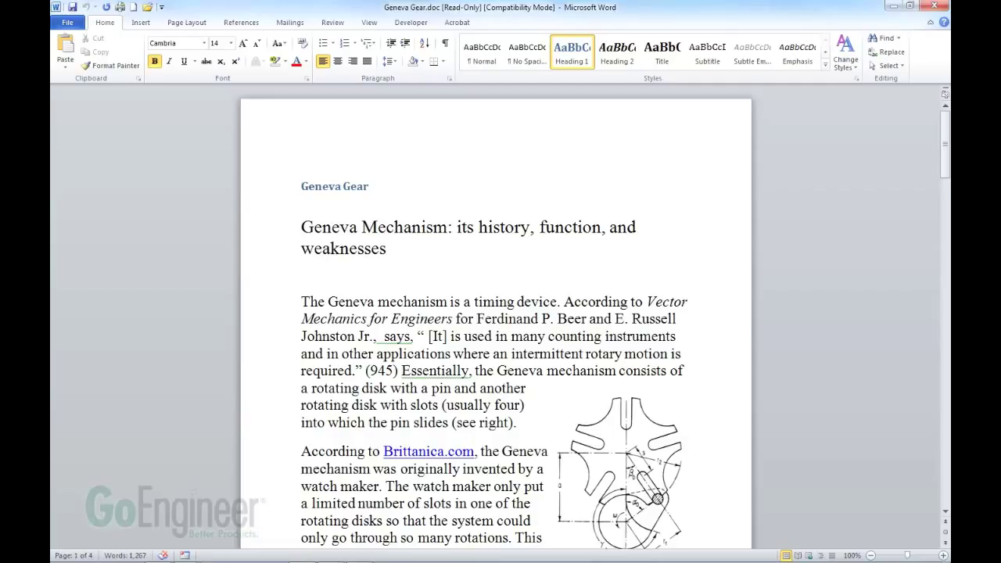